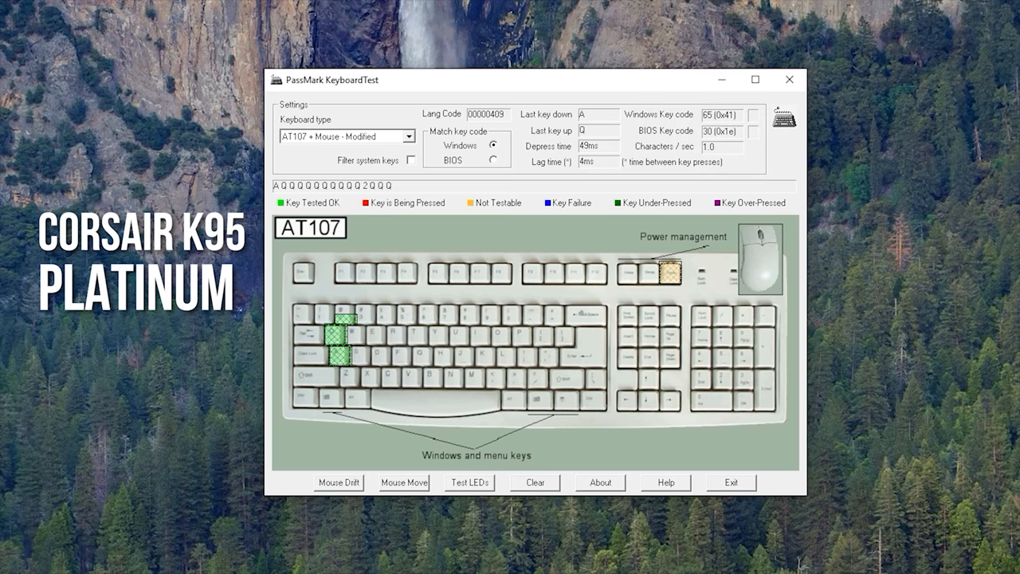
# Press Q, then W, on the Logitech G613 to log their depress times (W at 41 ms)
pyautogui.press('q')
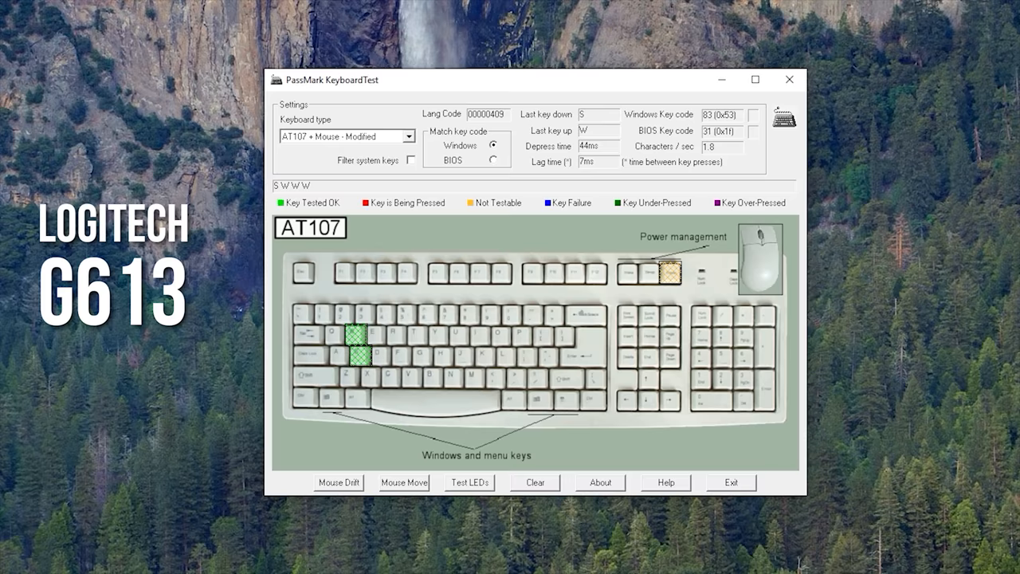
pyautogui.press('w')
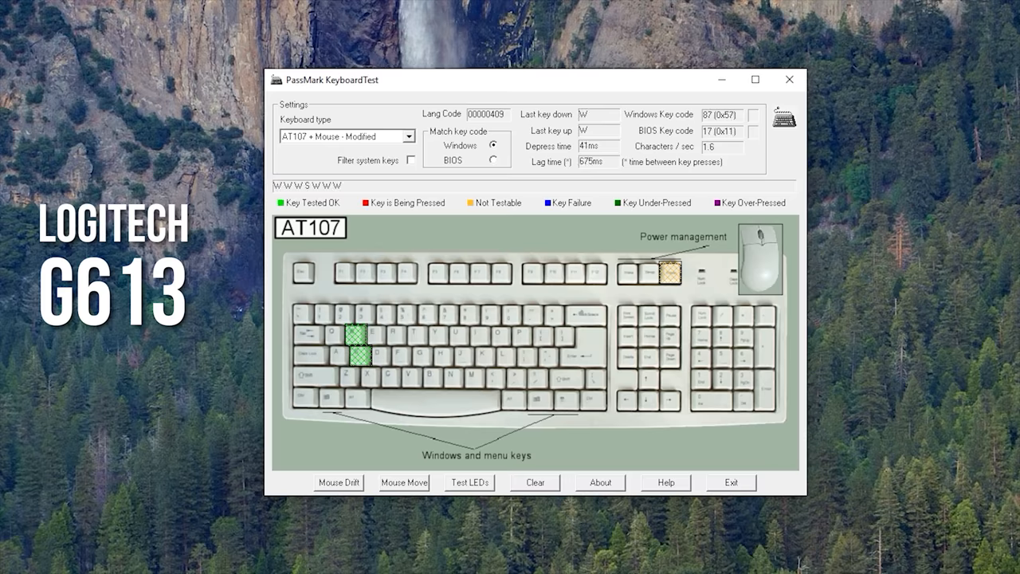